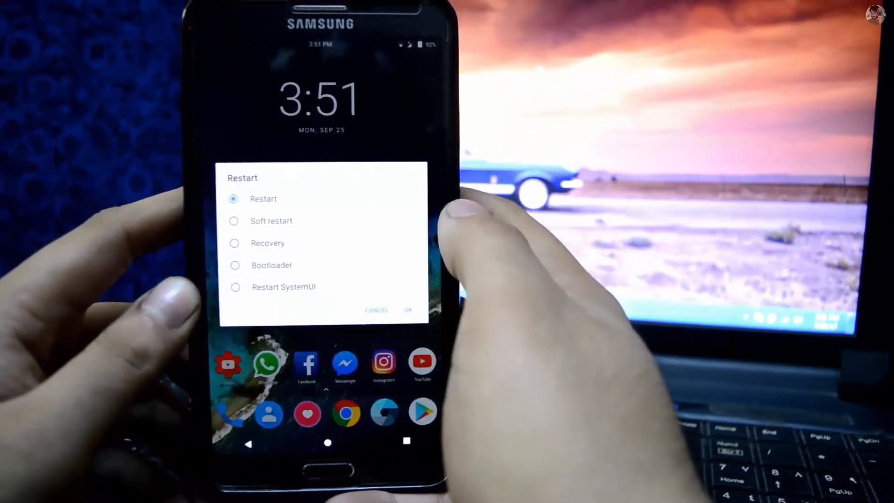
- Reboot the phone into TWRP recovery
click(408, 309)
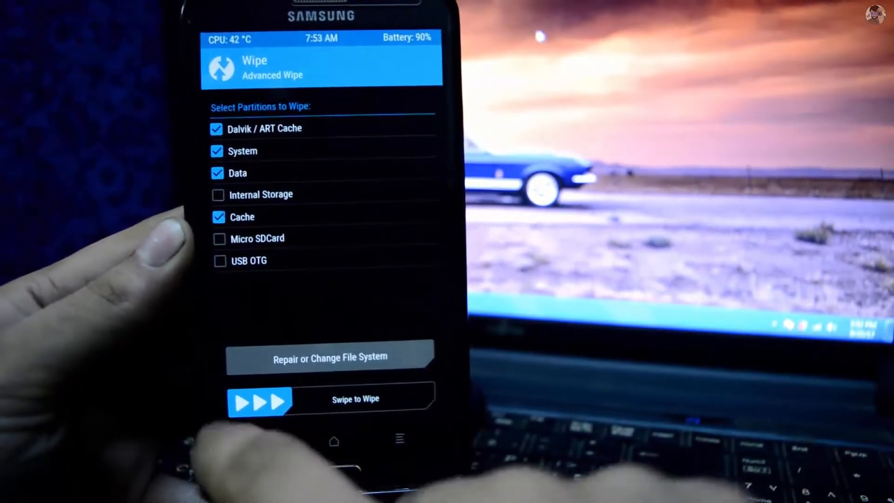
- Return to the TWRP home screen and start installing the ROM zip
click(265, 450)
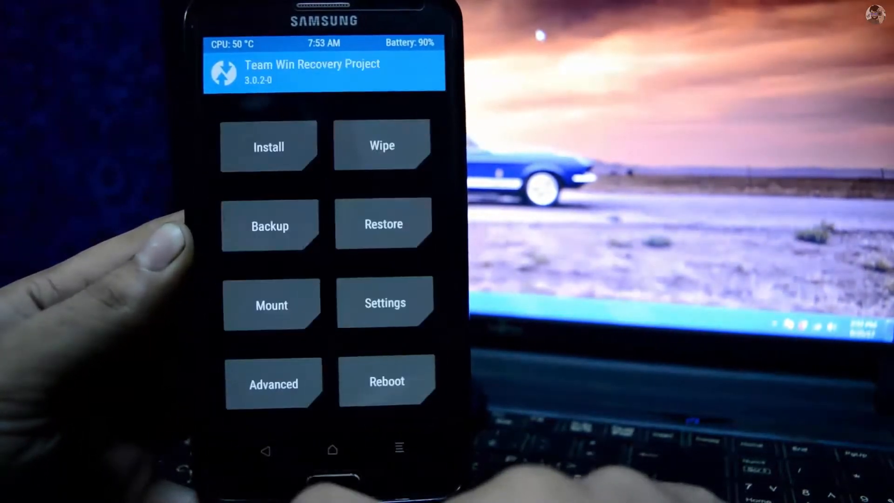
click(268, 146)
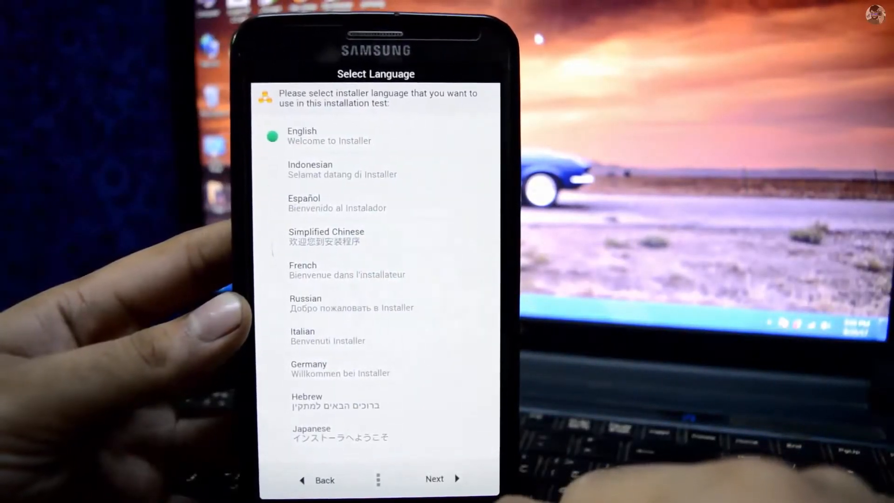
- Keep English, pass the Ale-N5Port ROM info page, and choose Full Wipe
click(433, 479)
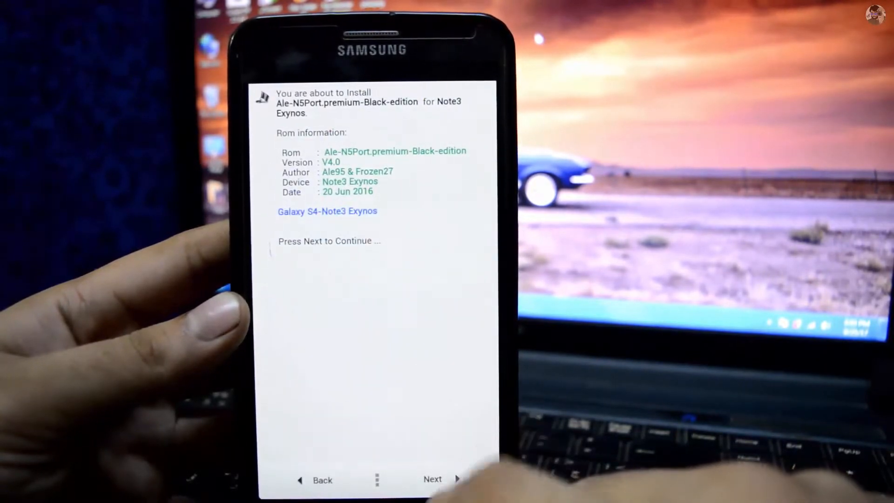
click(433, 479)
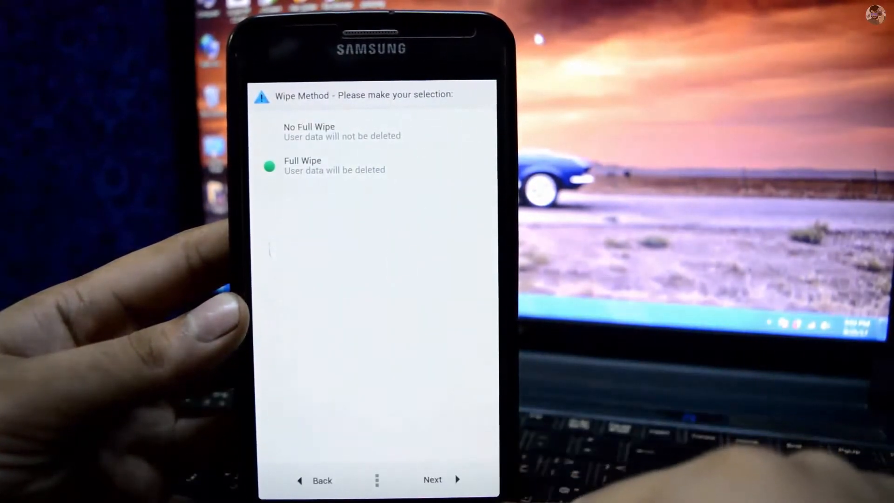
click(433, 479)
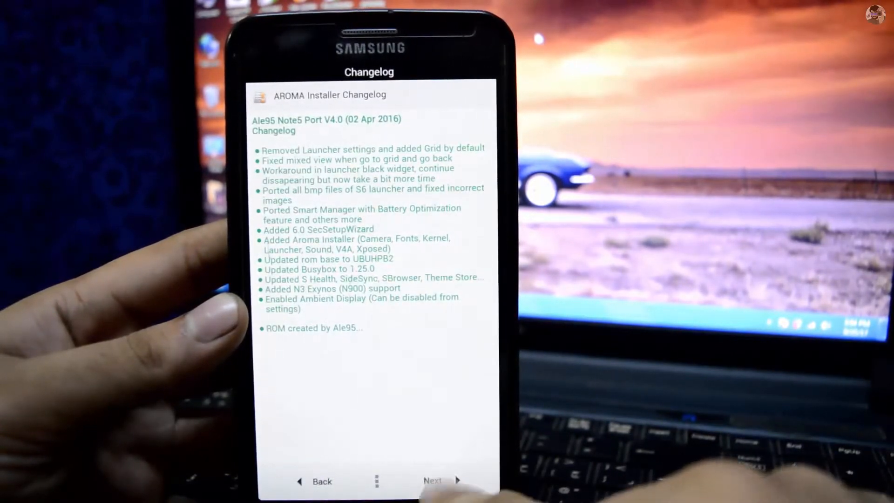
- Move past the changelog and review the Mods List selections
click(439, 481)
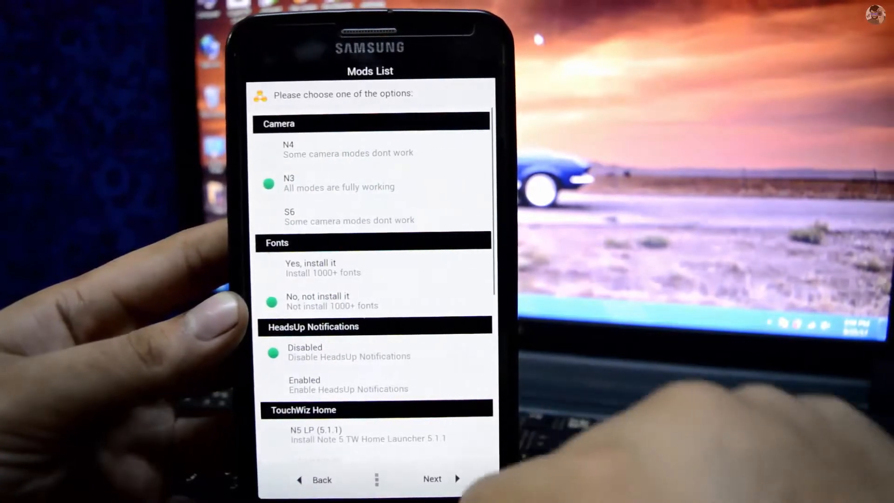
scroll(up, 3)
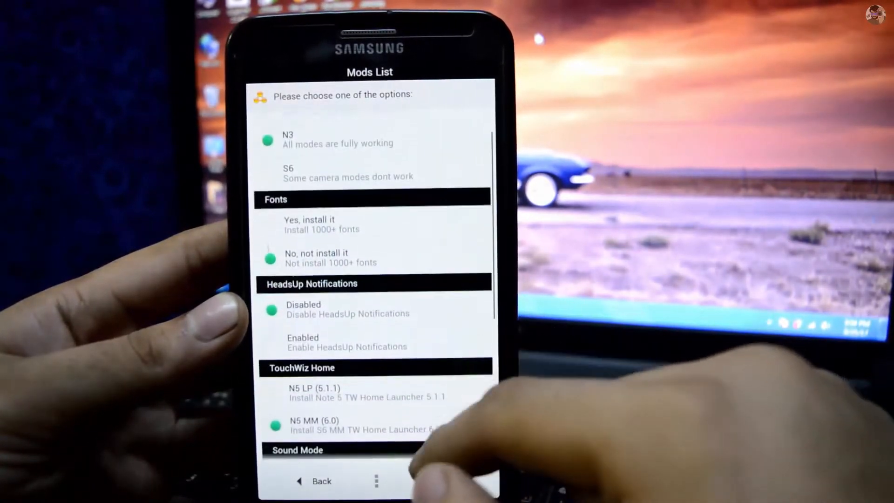
scroll(down, 3)
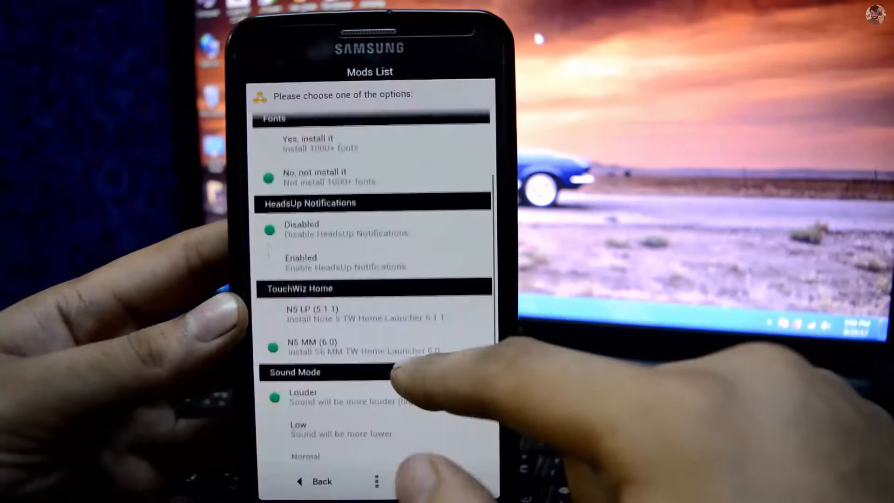
scroll(up, 3)
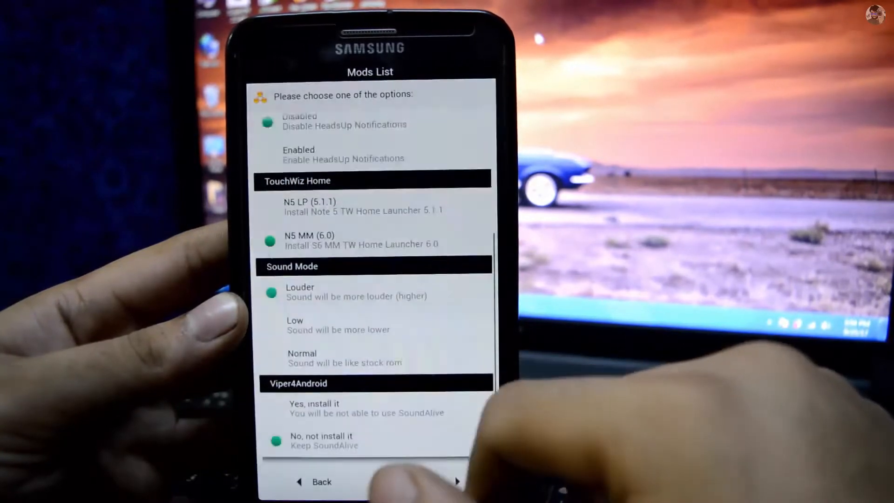